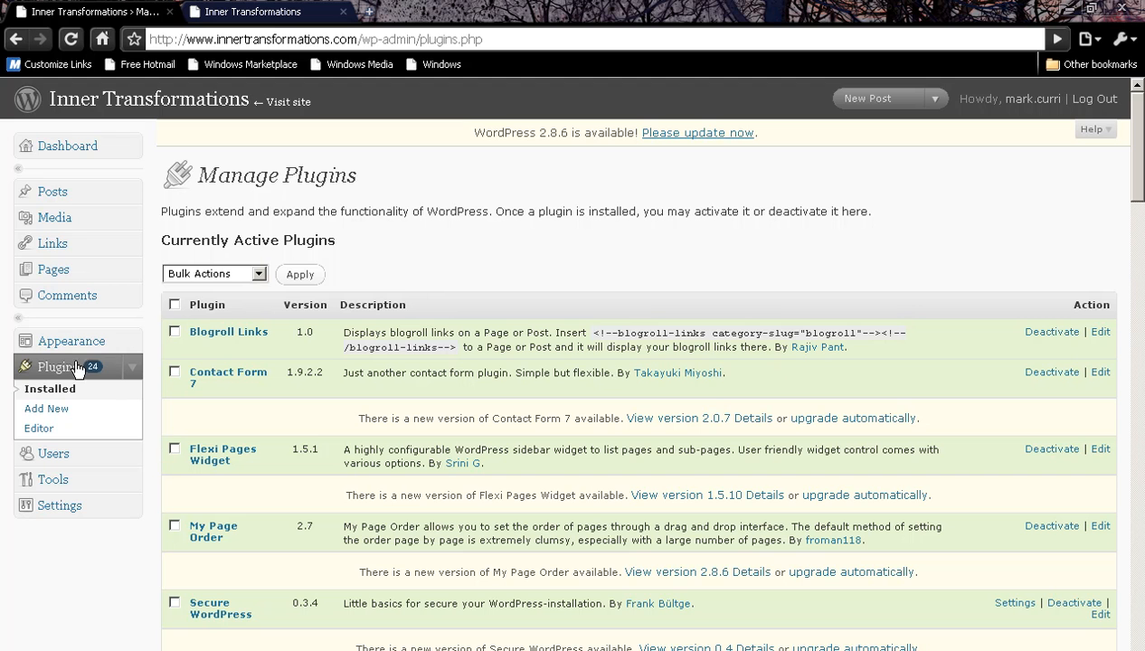
{"action": "mouse_move", "coordinate": [256, 347]}
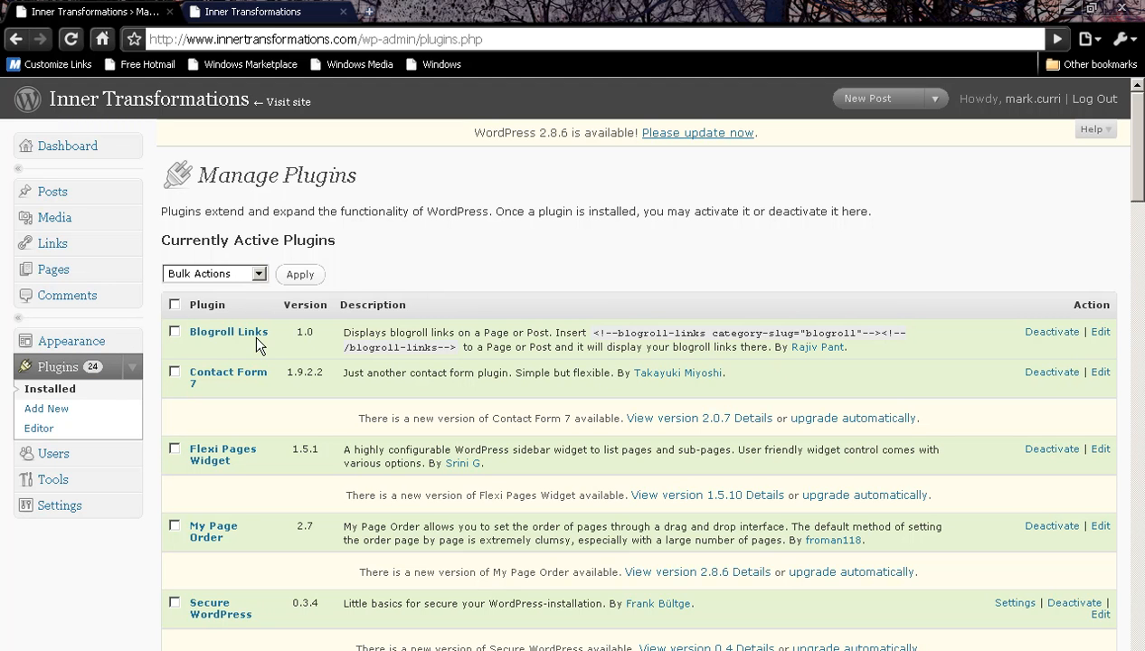
{"action": "mouse_move", "coordinate": [595, 332]}
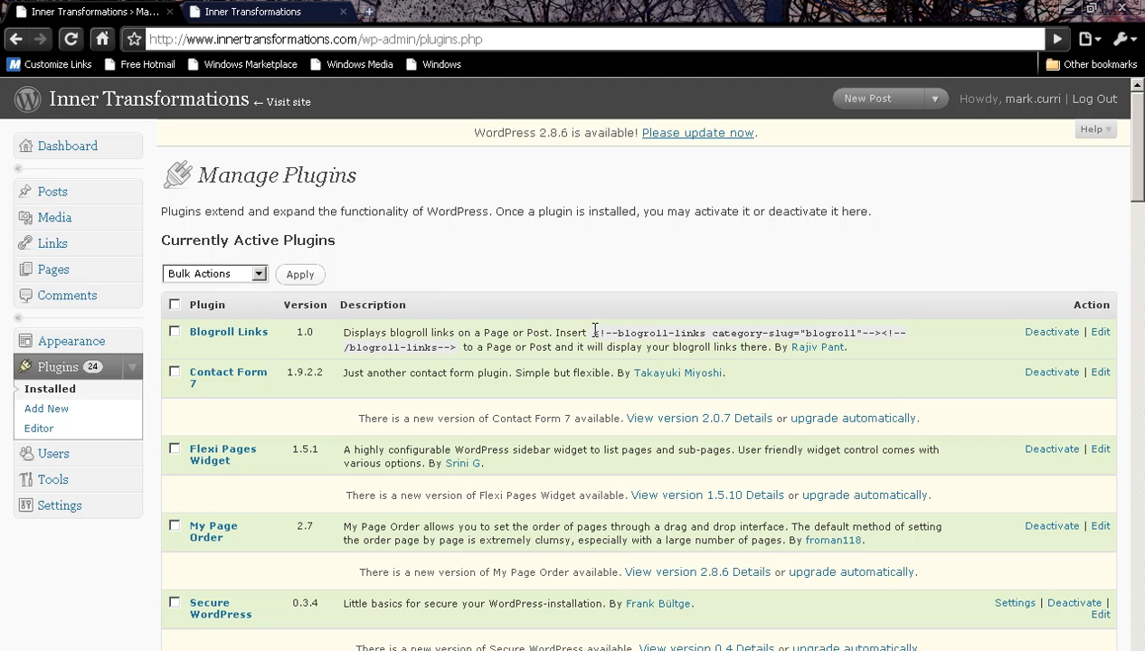
Select the blogroll-links shortcode from the plugin description and open the Links page for editing.
{"action": "left_click_drag", "start_coordinate": [588, 332], "coordinate": [457, 348]}
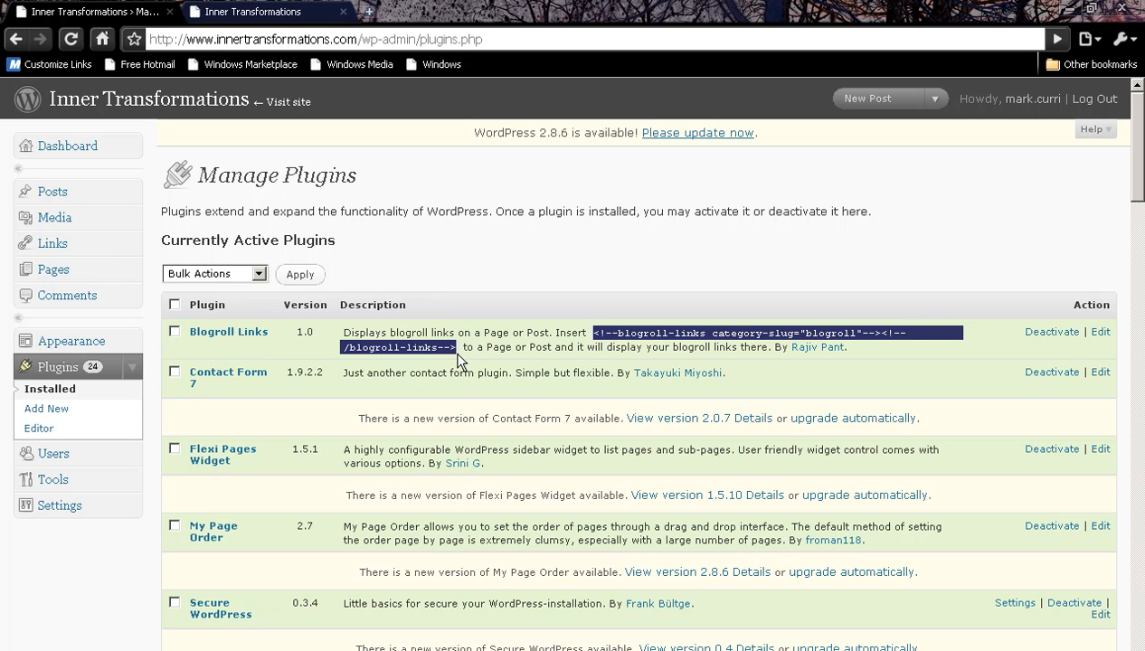
{"action": "mouse_move", "coordinate": [62, 270]}
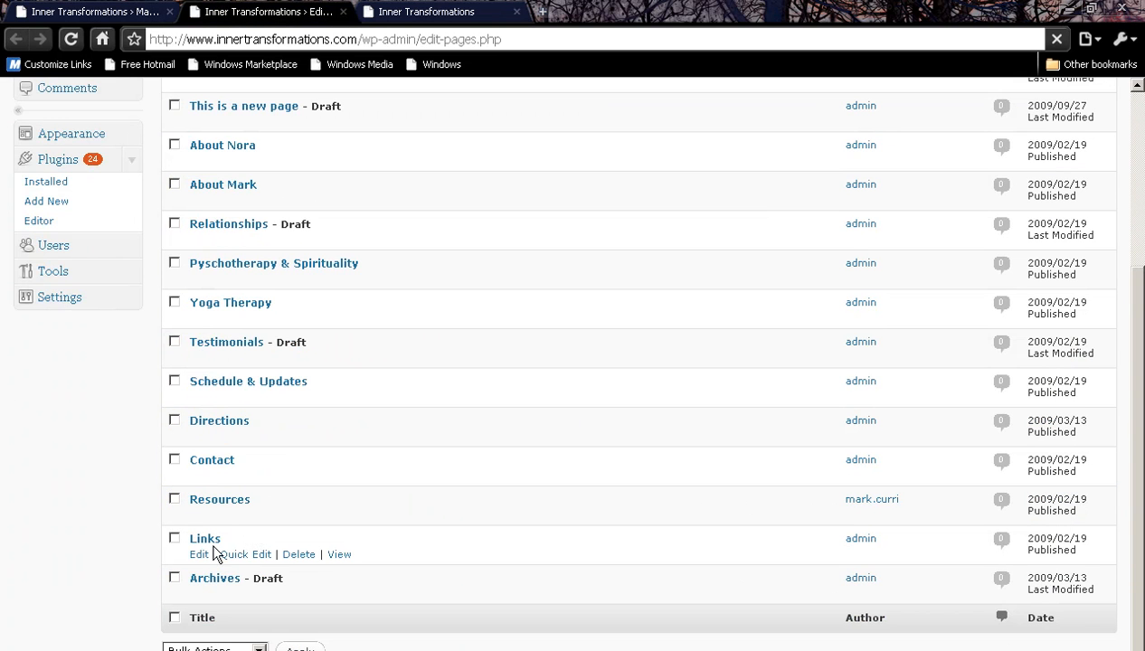
{"action": "left_click", "coordinate": [199, 555]}
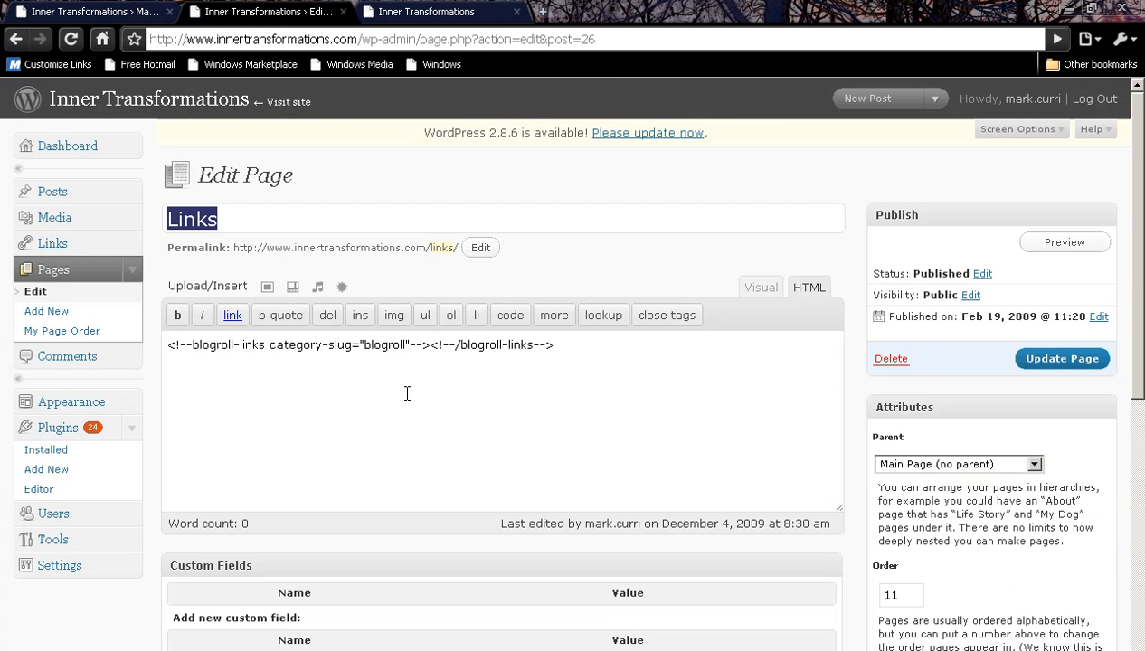
{"action": "mouse_move", "coordinate": [809, 303]}
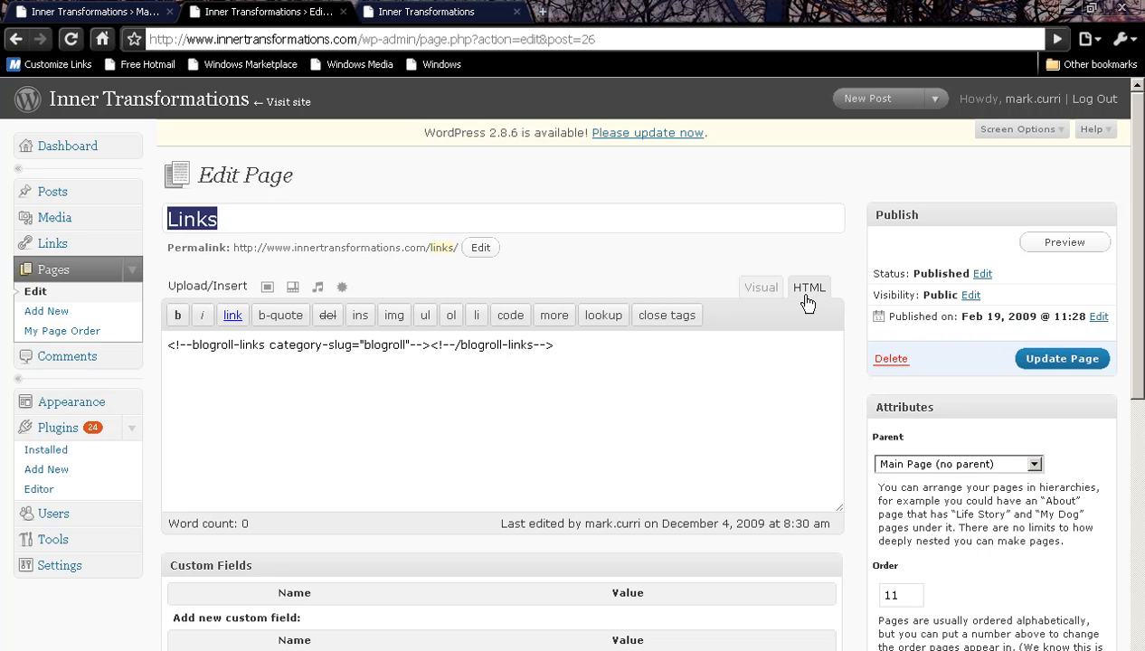
{"action": "mouse_move", "coordinate": [1089, 361]}
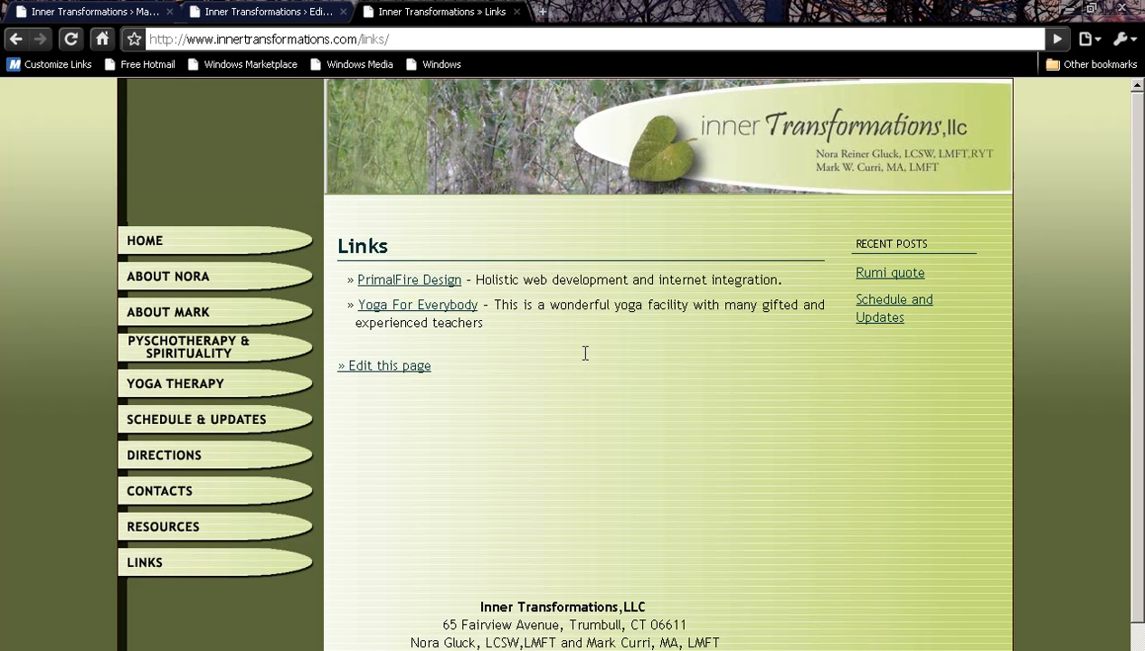
{"action": "mouse_move", "coordinate": [283, 181]}
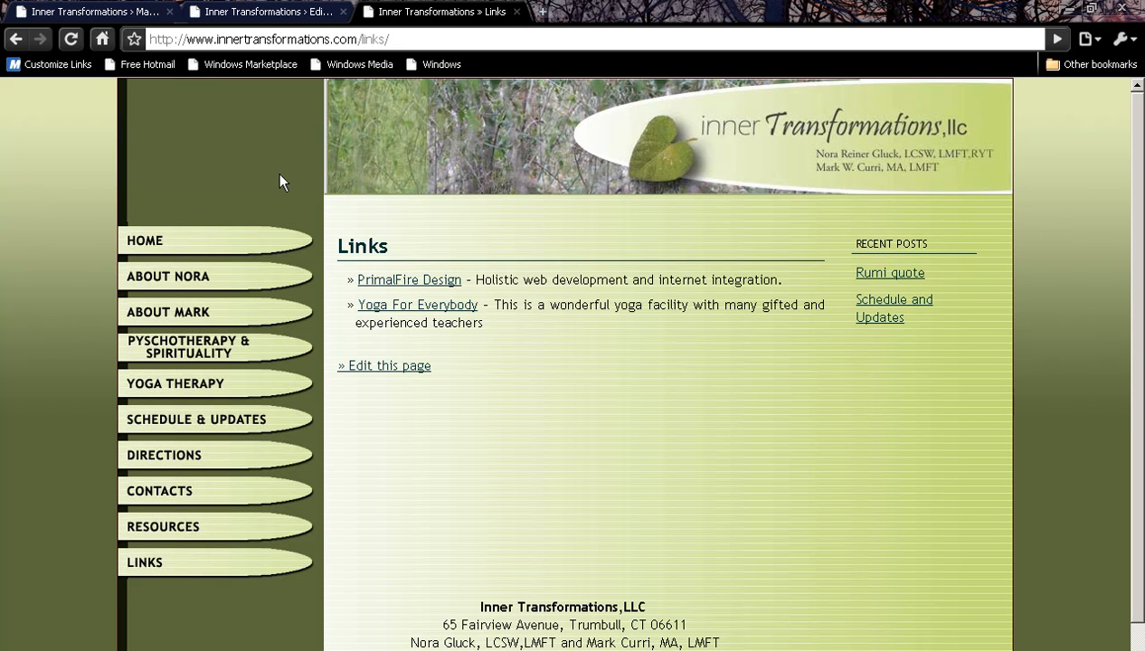
Return to the admin dashboard and bring up a blank Add New Link form.
{"action": "left_click", "coordinate": [73, 10]}
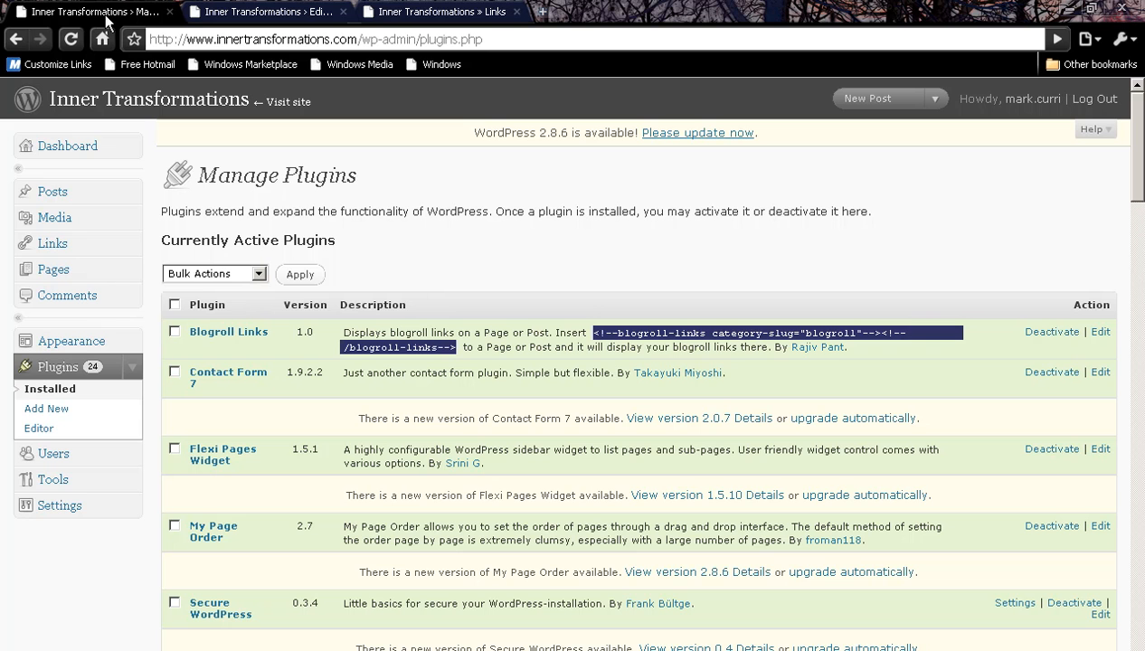
{"action": "mouse_move", "coordinate": [137, 269]}
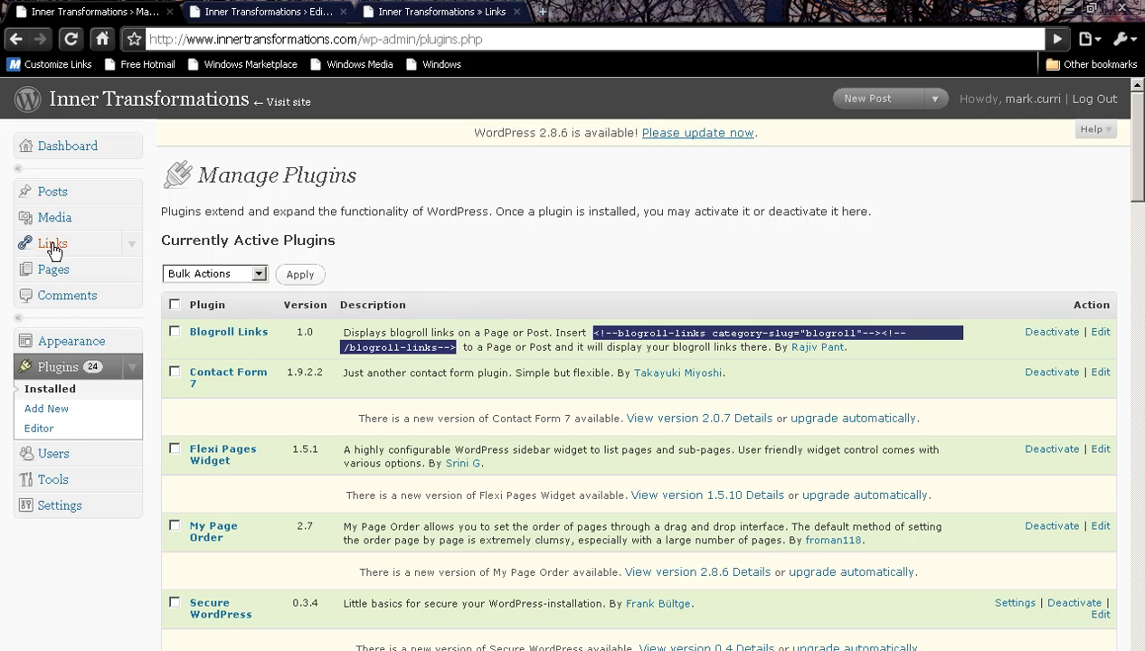
{"action": "left_click", "coordinate": [52, 243]}
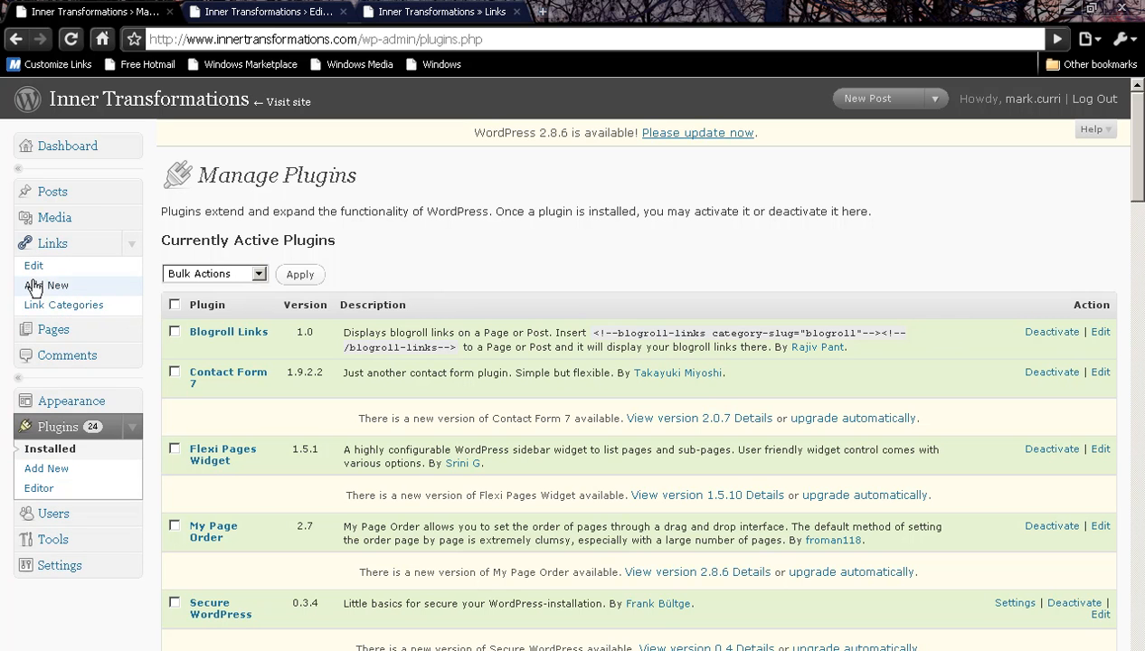
{"action": "mouse_move", "coordinate": [50, 307]}
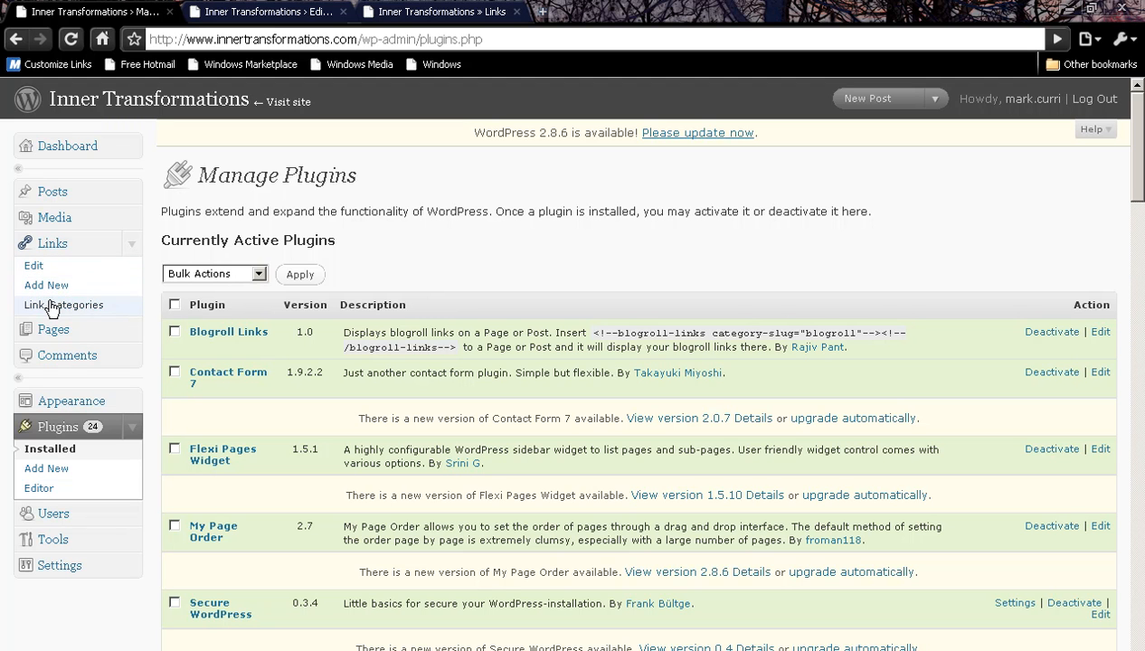
{"action": "mouse_move", "coordinate": [45, 285]}
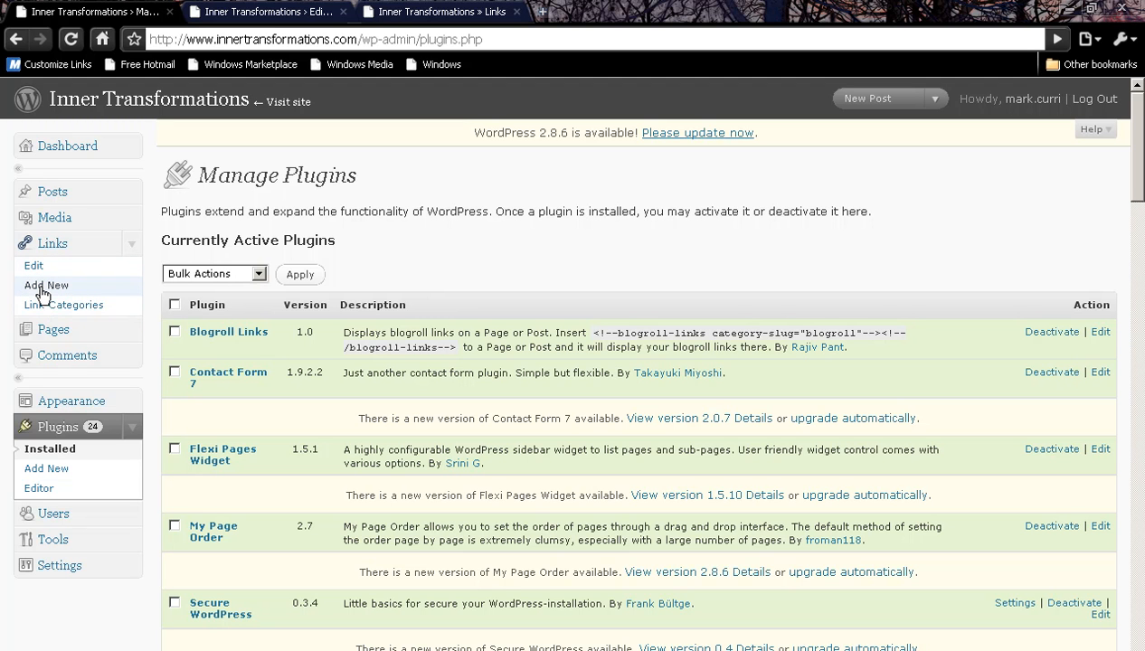
{"action": "left_click", "coordinate": [46, 285]}
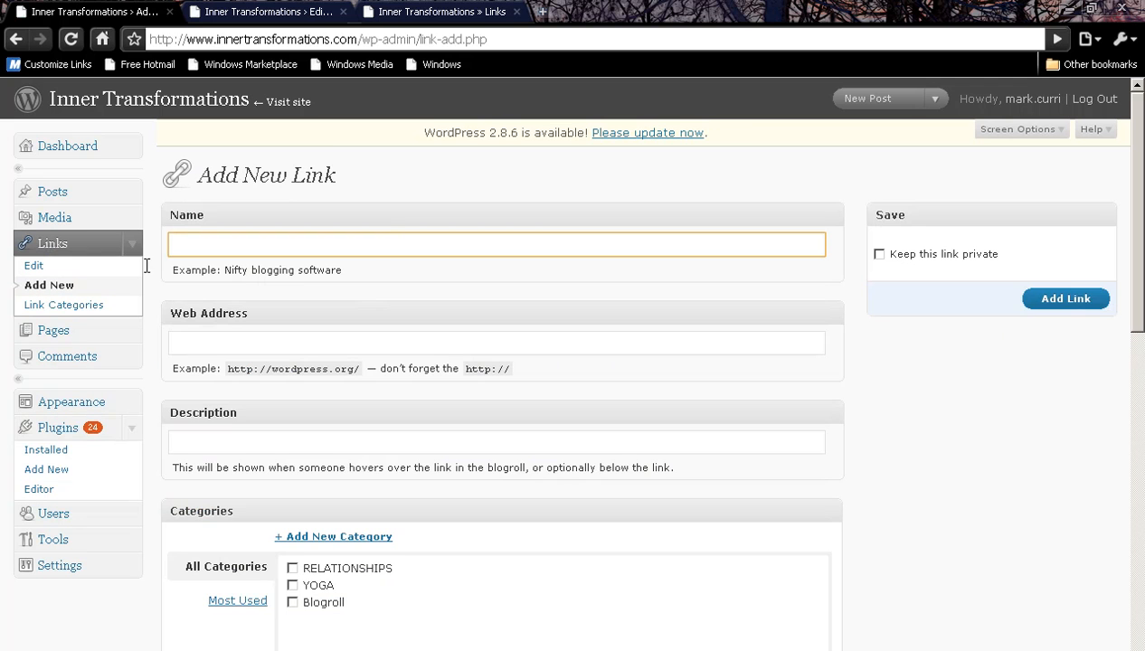
{"action": "mouse_move", "coordinate": [384, 238]}
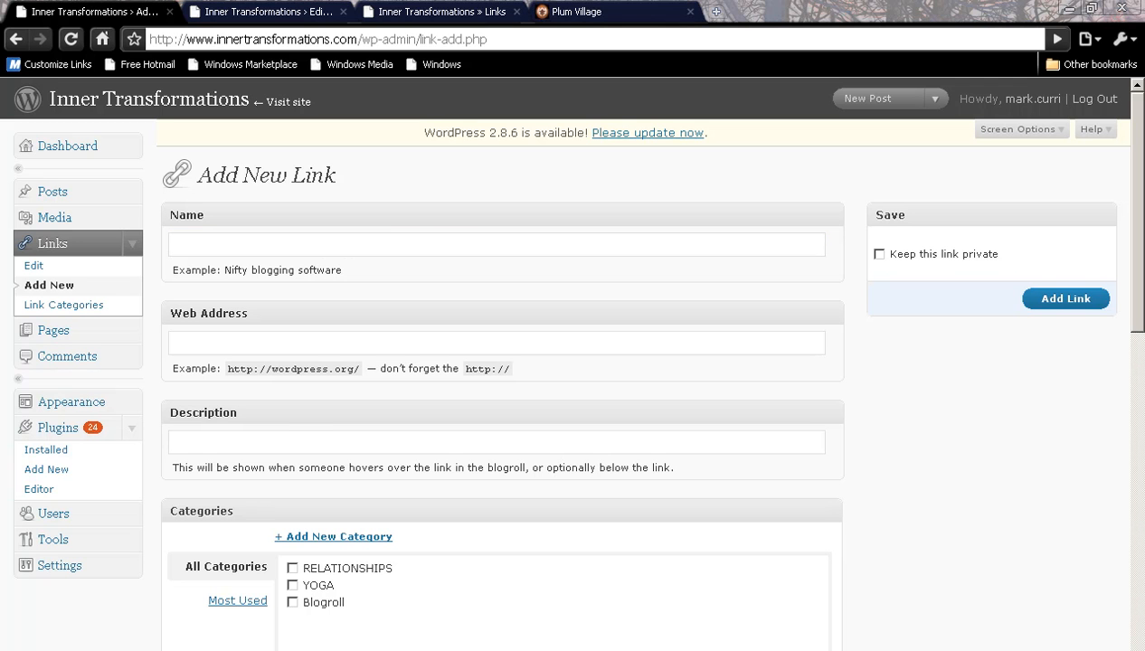
{"action": "left_click", "coordinate": [581, 12]}
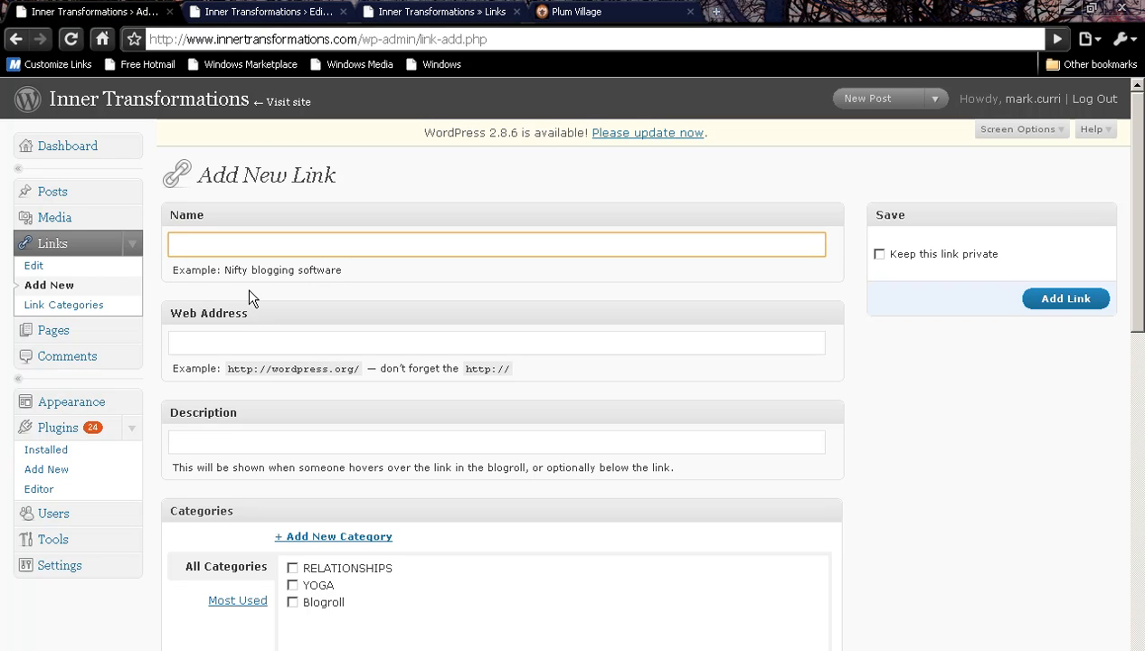
{"action": "type", "text": "Plum"}
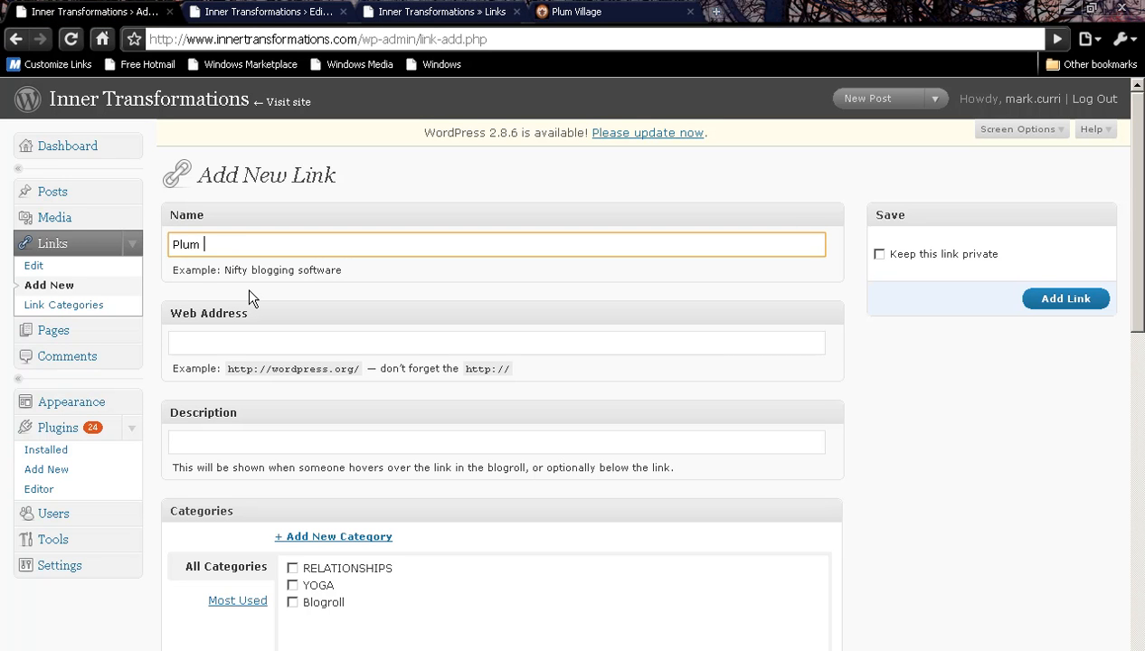
{"action": "type", "text": "Village"}
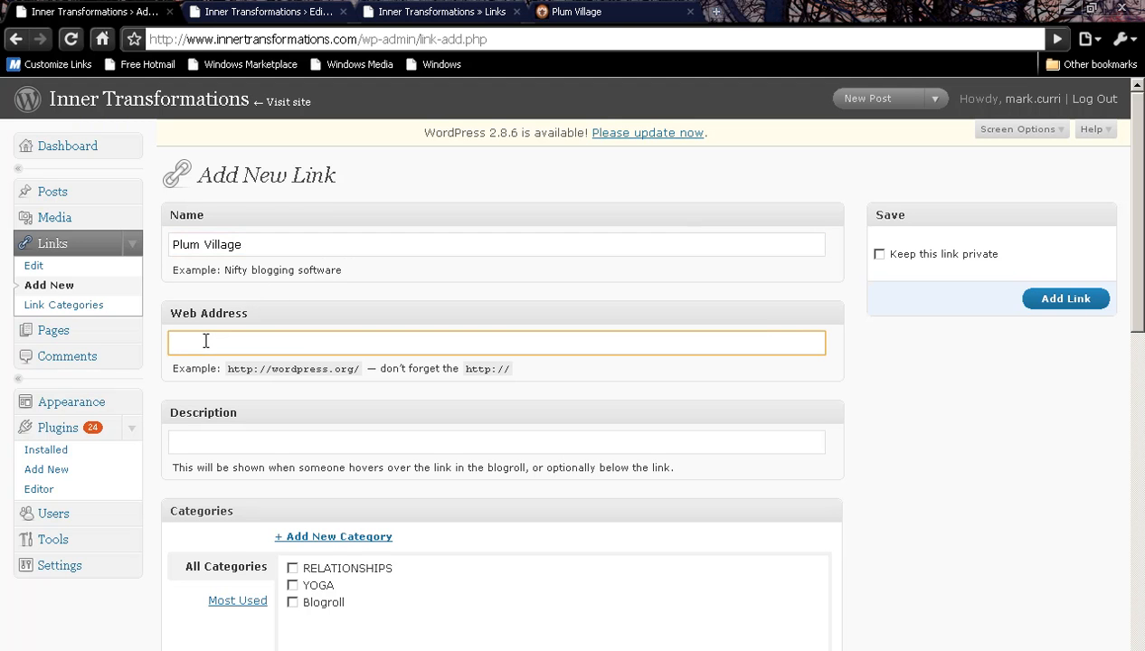
{"action": "type", "text": "http://www.plumvillage.org/"}
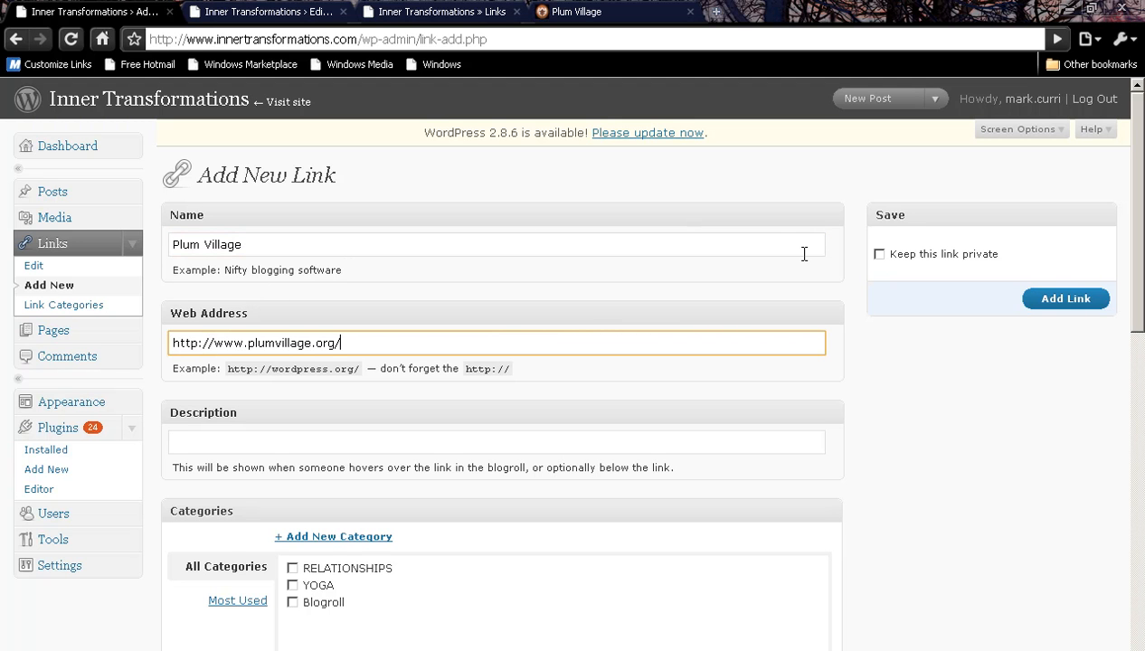
{"action": "mouse_move", "coordinate": [718, 286]}
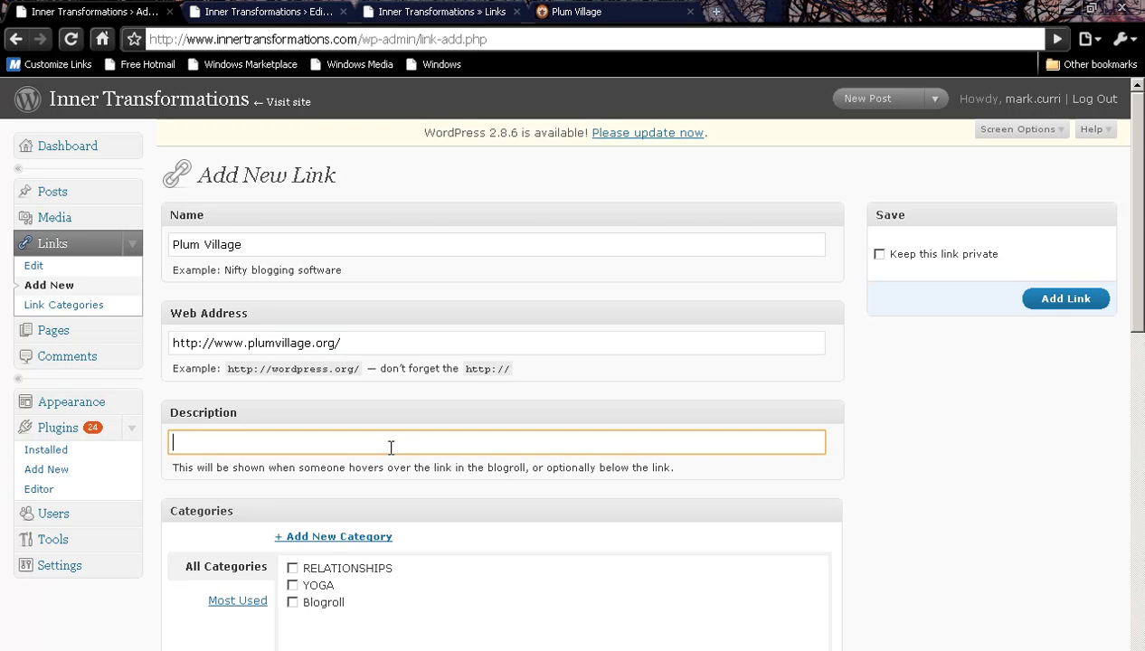
Add the description 'Thich Nhat Hanh', file it under Blogroll, and save the link.
{"action": "left_click", "coordinate": [582, 11]}
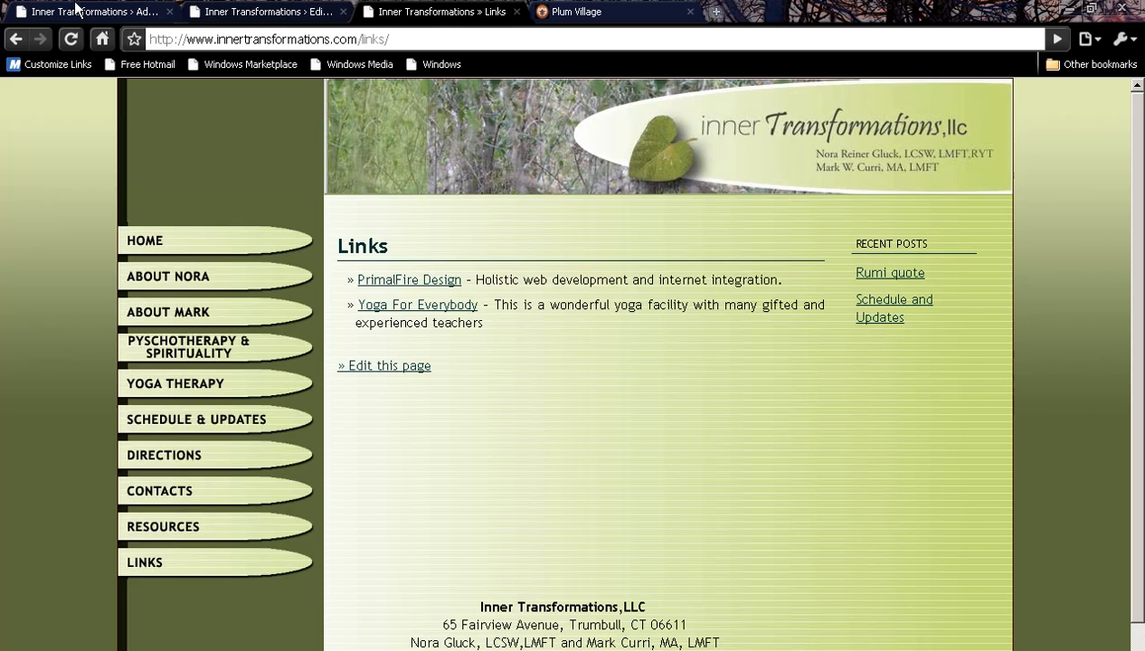
{"action": "left_click", "coordinate": [90, 11]}
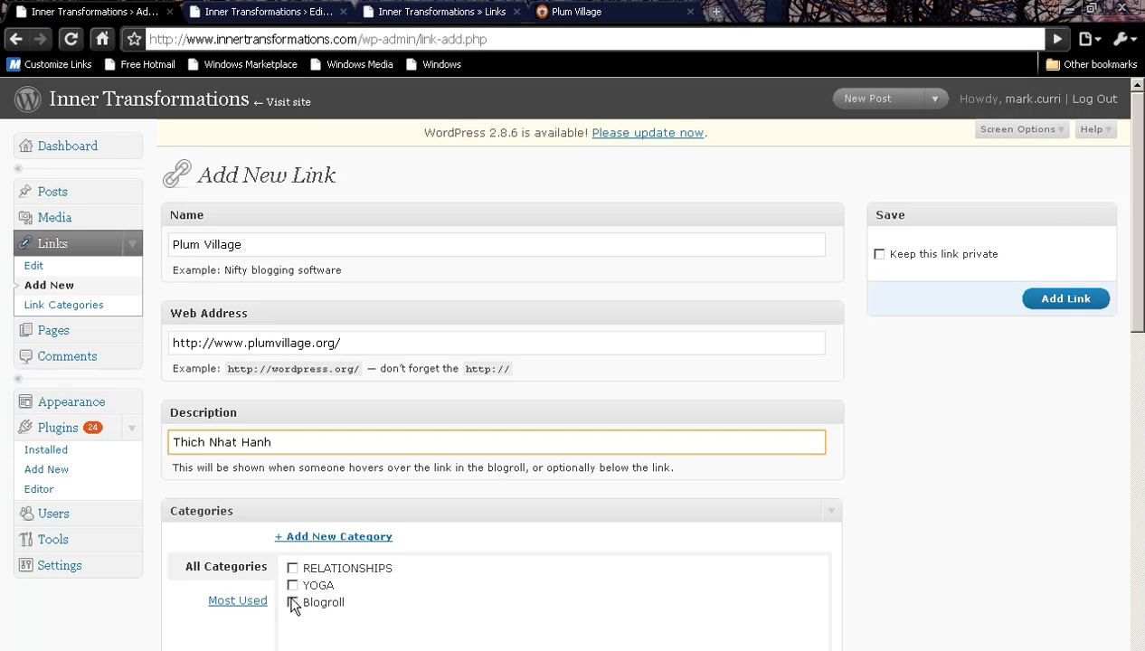
{"action": "left_click", "coordinate": [292, 603]}
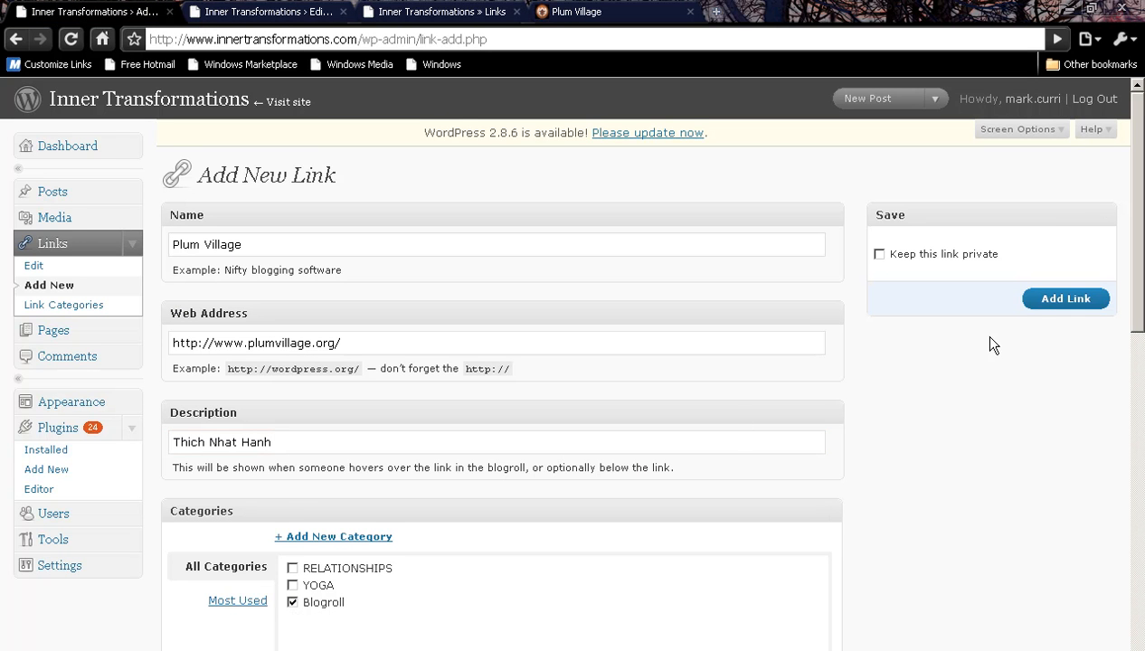
{"action": "left_click", "coordinate": [1065, 298]}
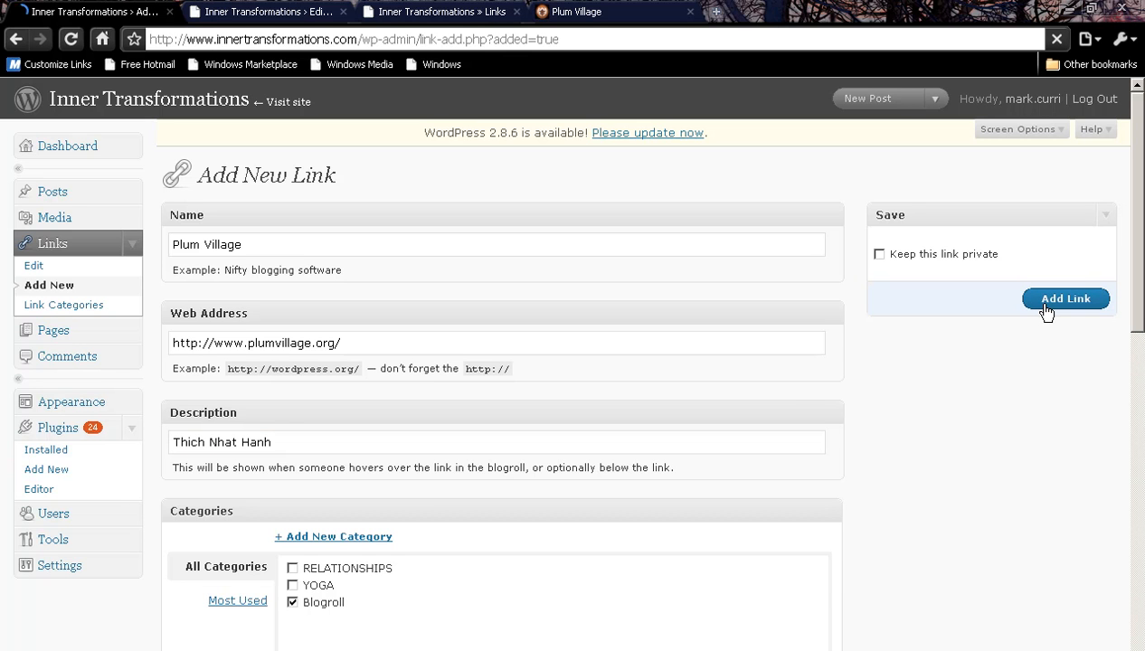
Confirm Plum Village on the live Links page by following it to plumvillage.org, then return to admin.
{"action": "left_click", "coordinate": [1067, 299]}
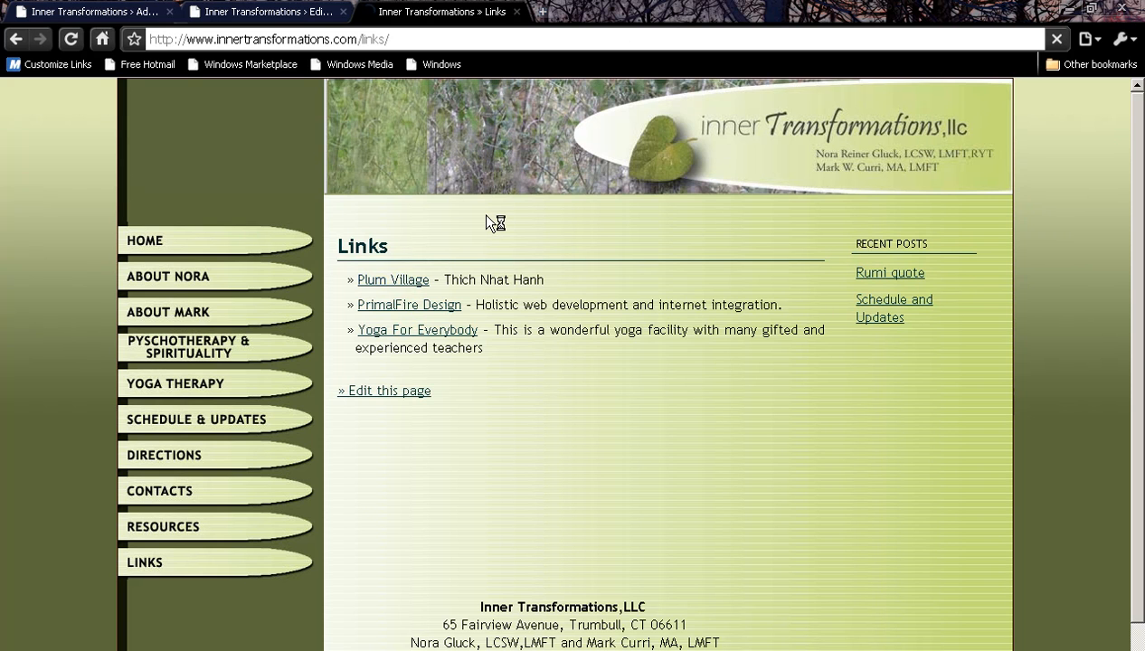
{"action": "left_click", "coordinate": [393, 279]}
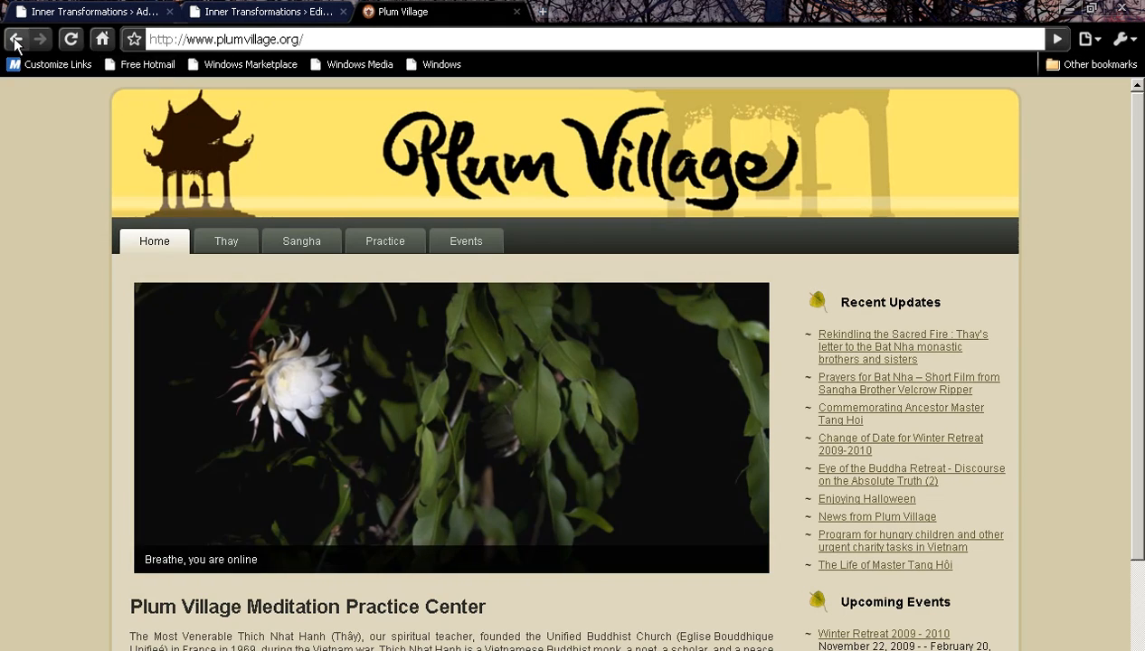
{"action": "left_click", "coordinate": [21, 41]}
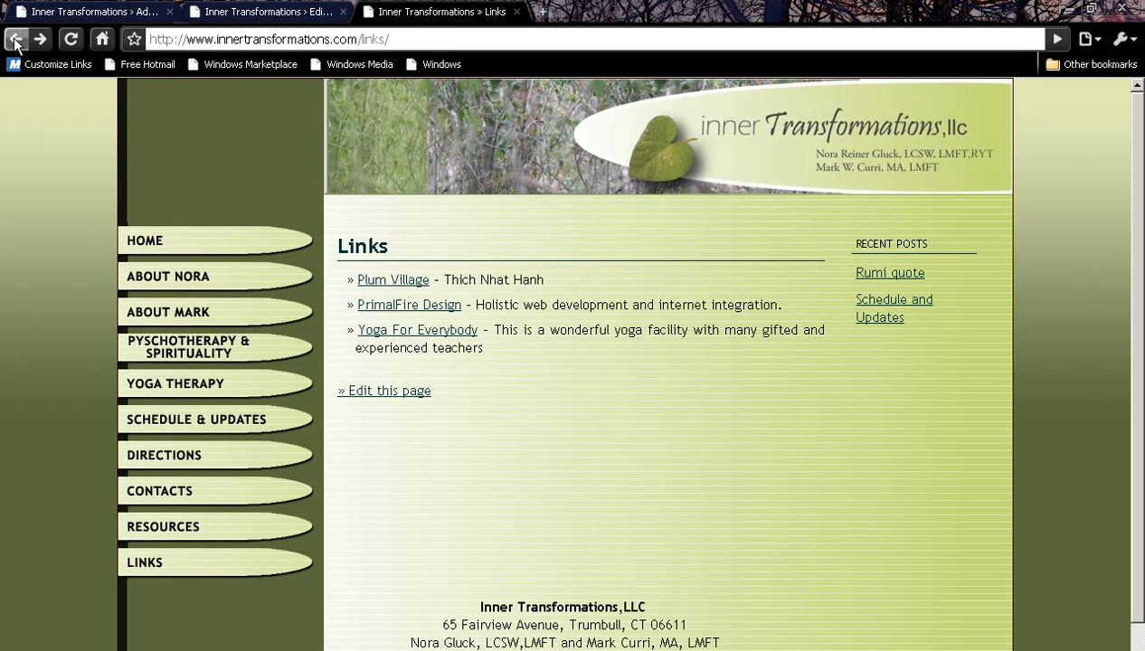
{"action": "left_click", "coordinate": [86, 11]}
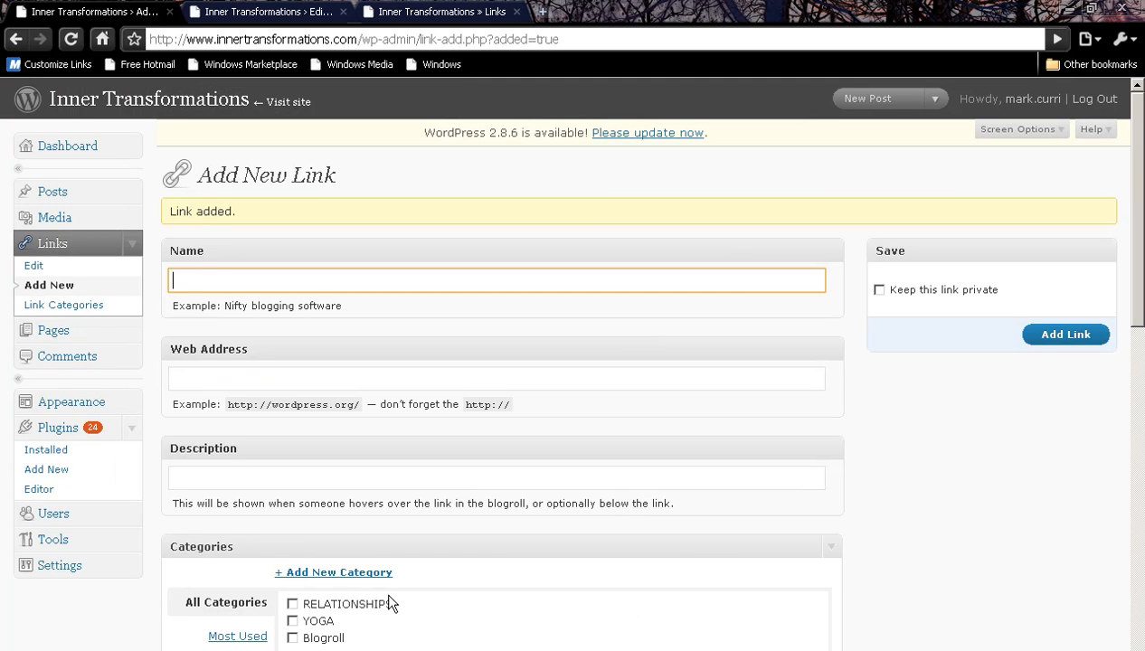
Review the Link Categories page, then the full links list showing Plum Village under Blogroll.
{"action": "scroll", "scroll_direction": "down", "scroll_amount": 3}
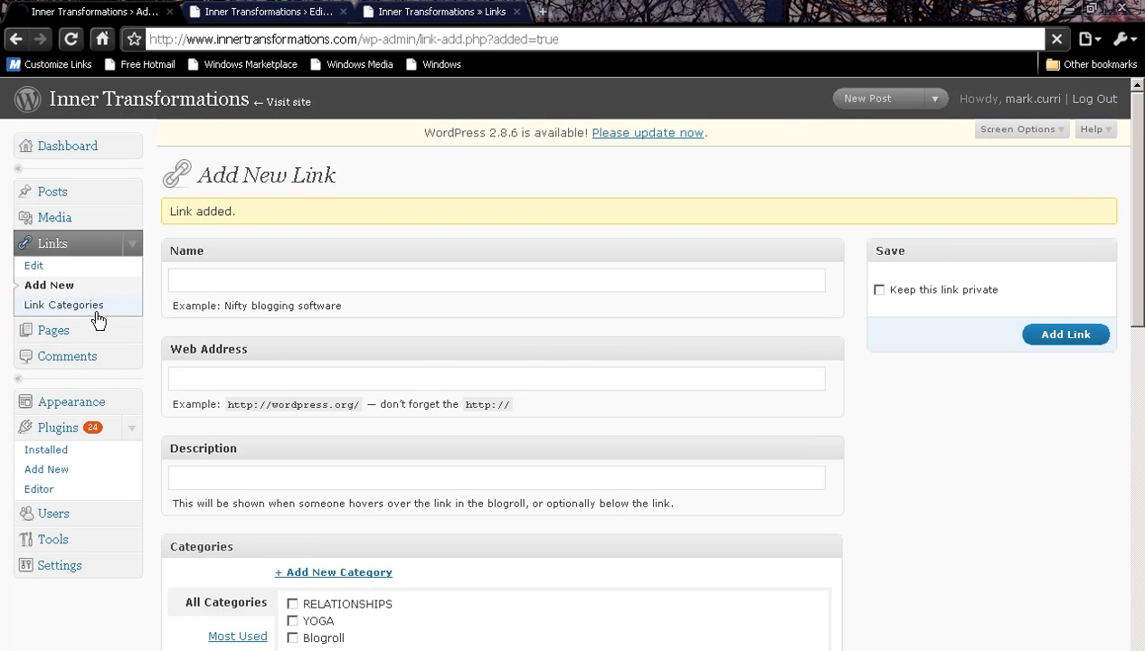
{"action": "left_click", "coordinate": [64, 304]}
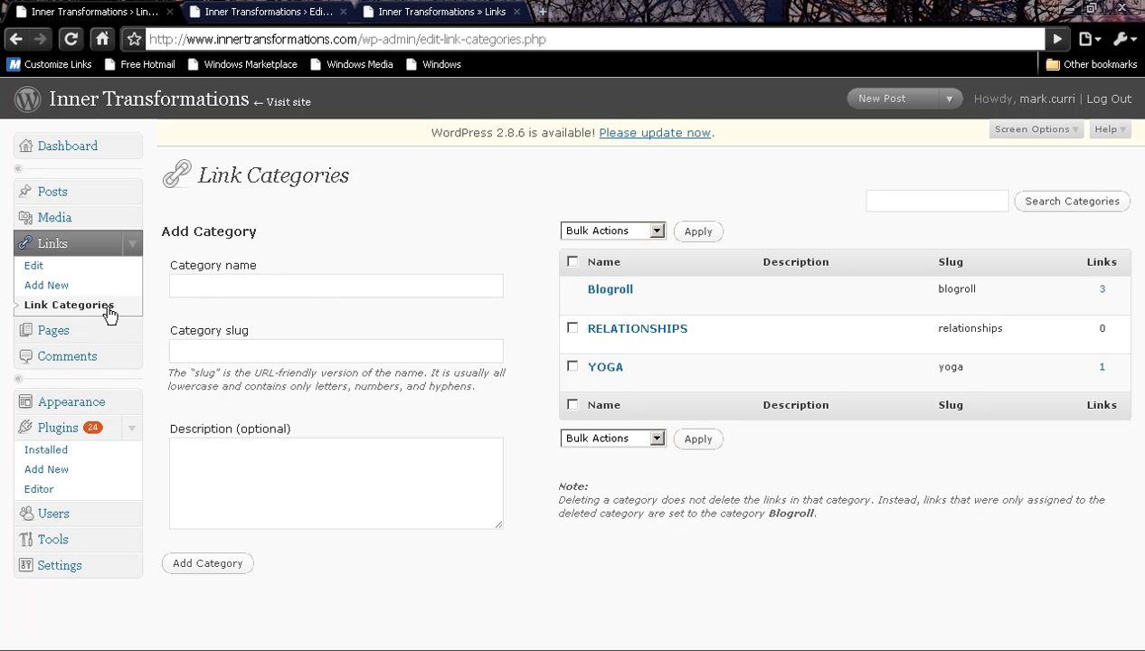
{"action": "mouse_move", "coordinate": [74, 260]}
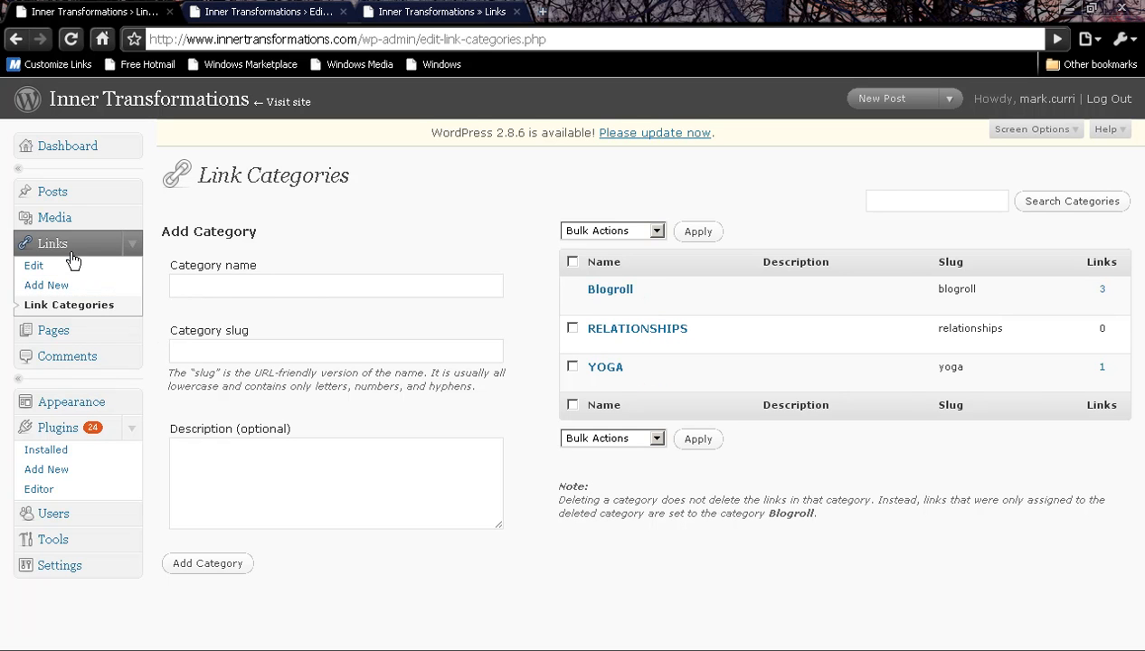
{"action": "left_click", "coordinate": [34, 265]}
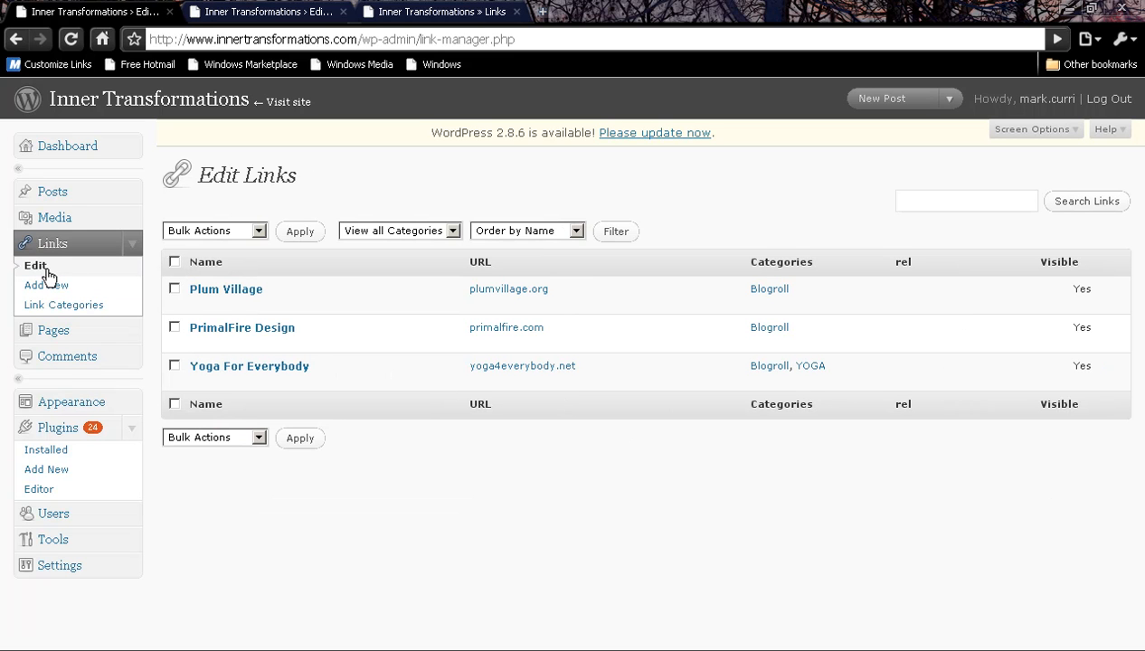
{"action": "mouse_move", "coordinate": [234, 299]}
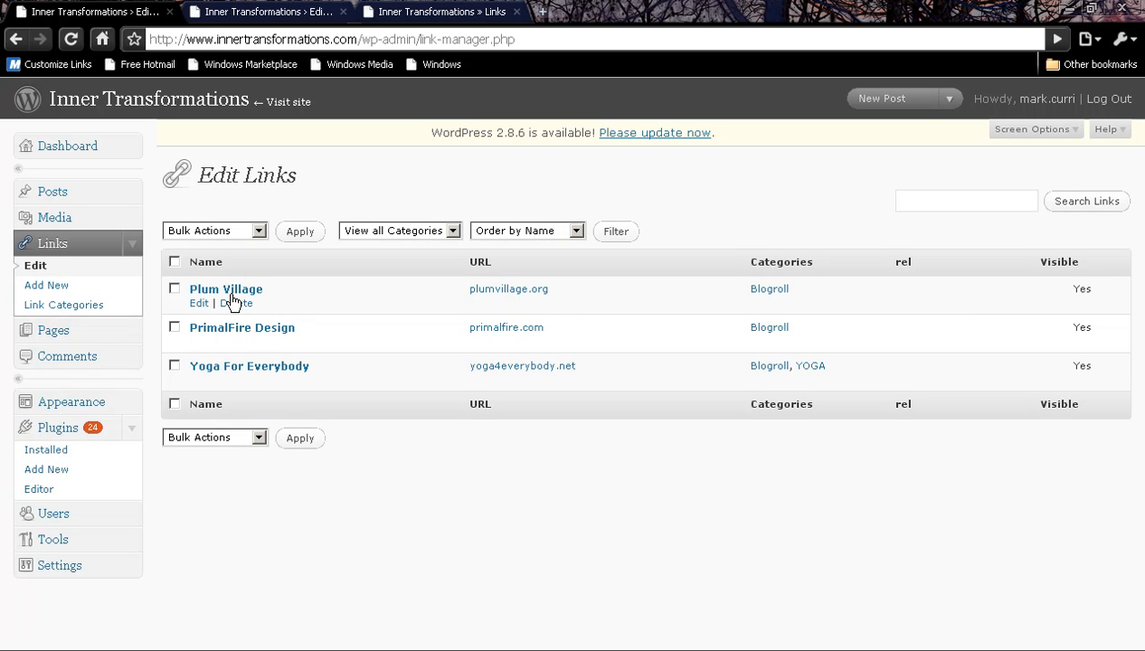
{"action": "mouse_move", "coordinate": [686, 327]}
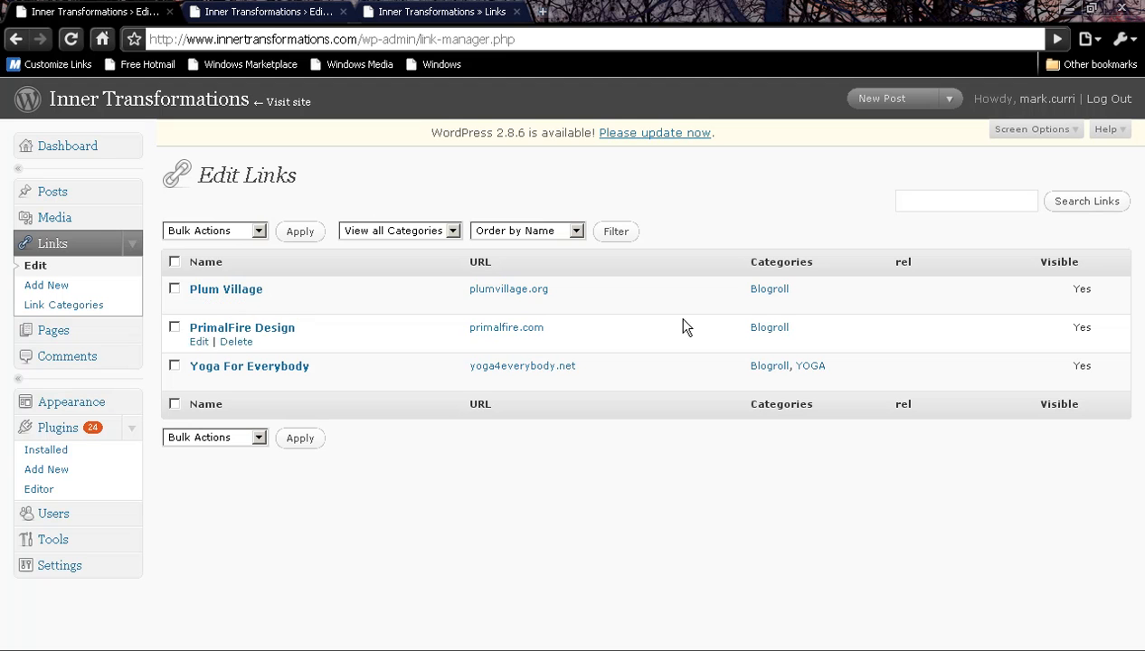
{"action": "mouse_move", "coordinate": [237, 303]}
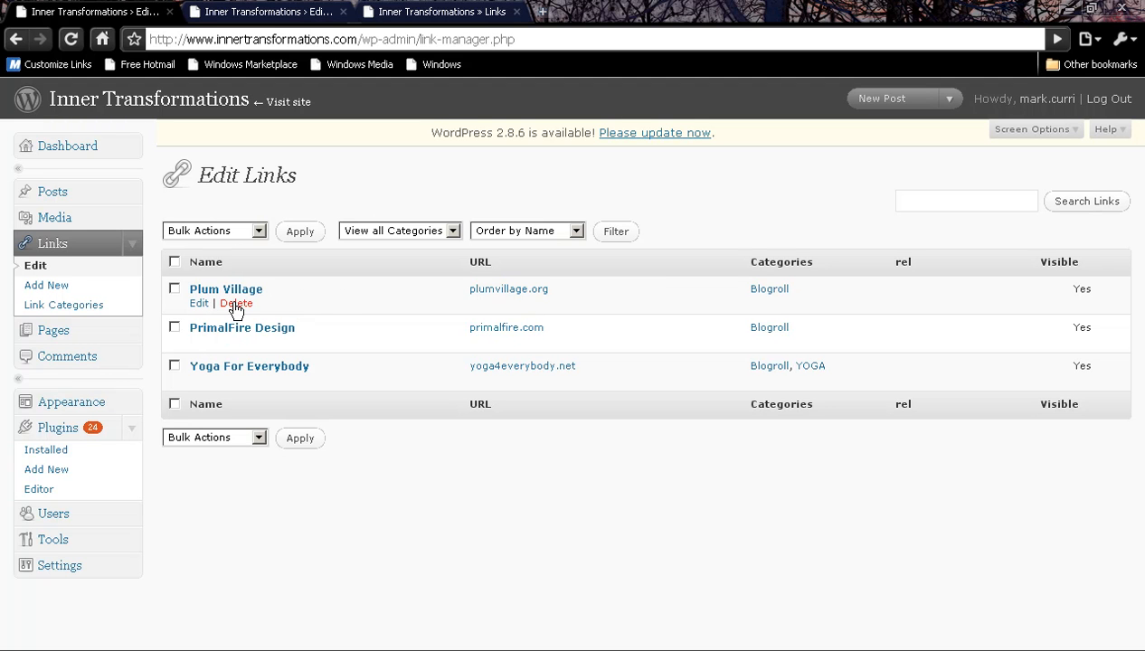
{"action": "mouse_move", "coordinate": [240, 310]}
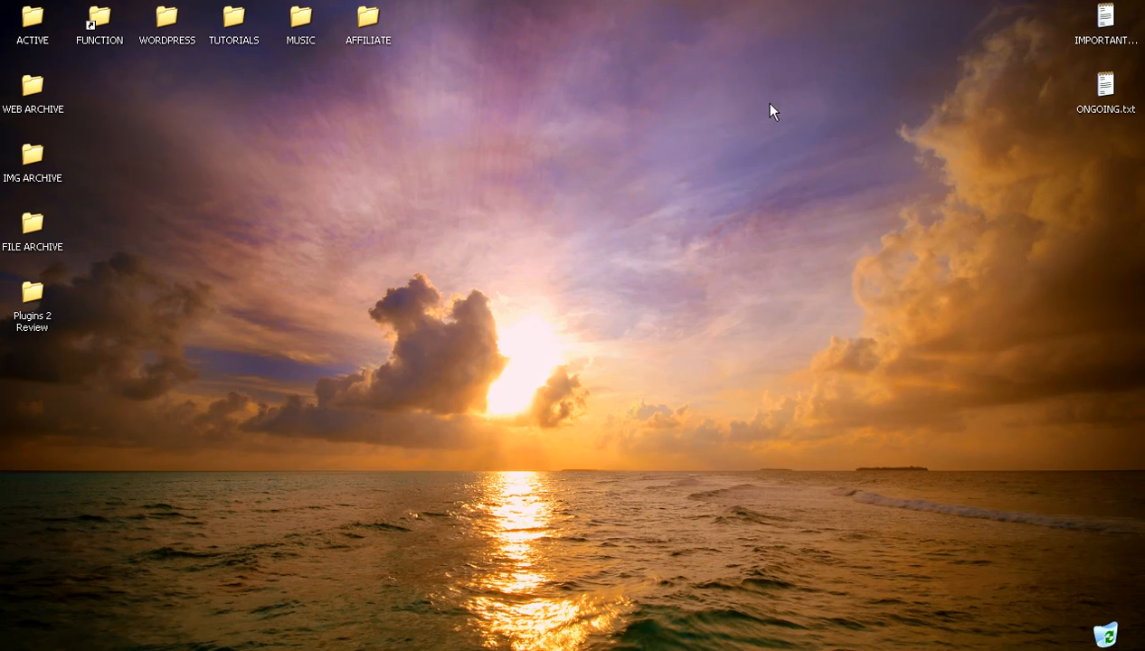
{"action": "mouse_move", "coordinate": [91, 613]}
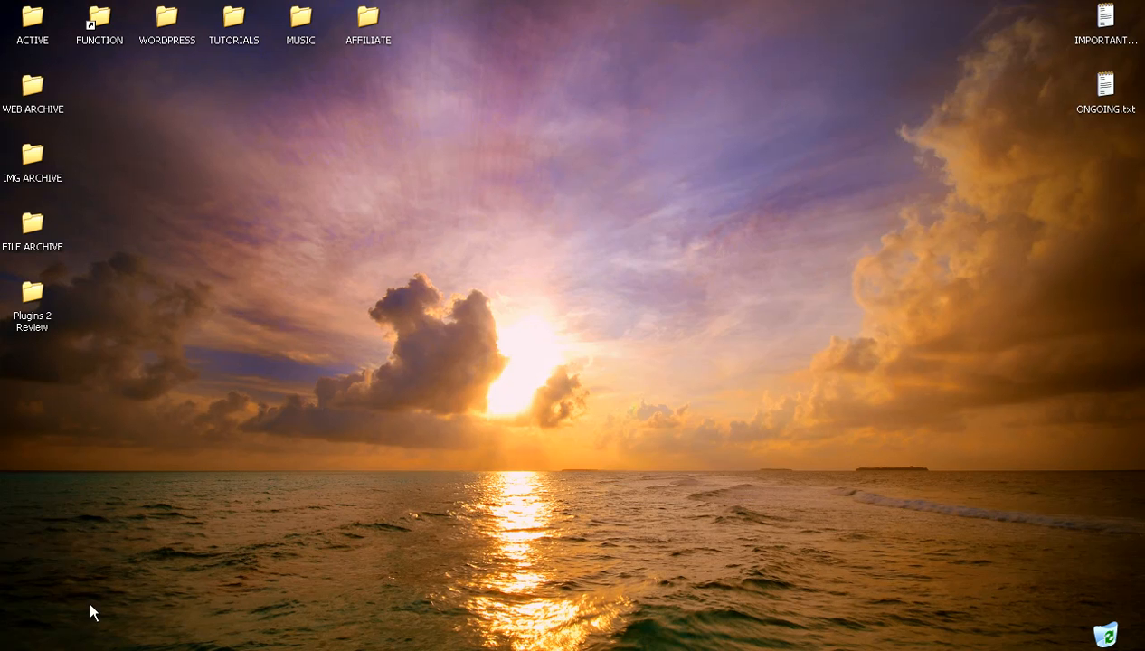